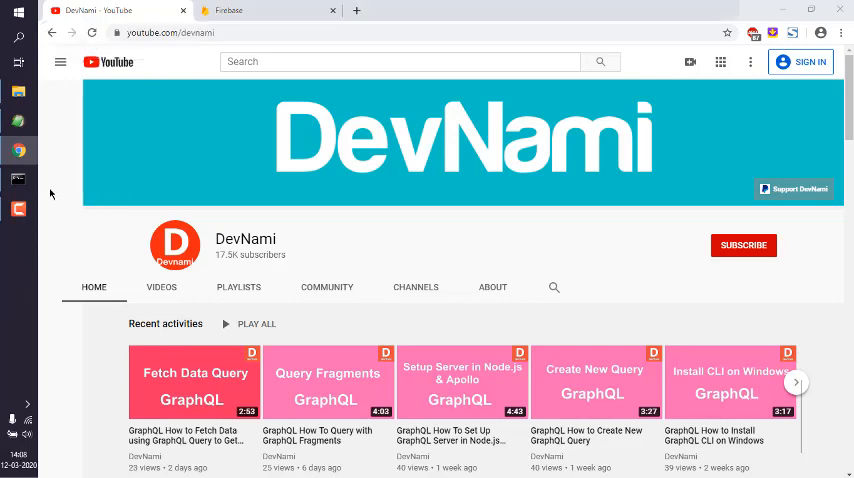
Open a Command Prompt window from the taskbar
click(18, 181)
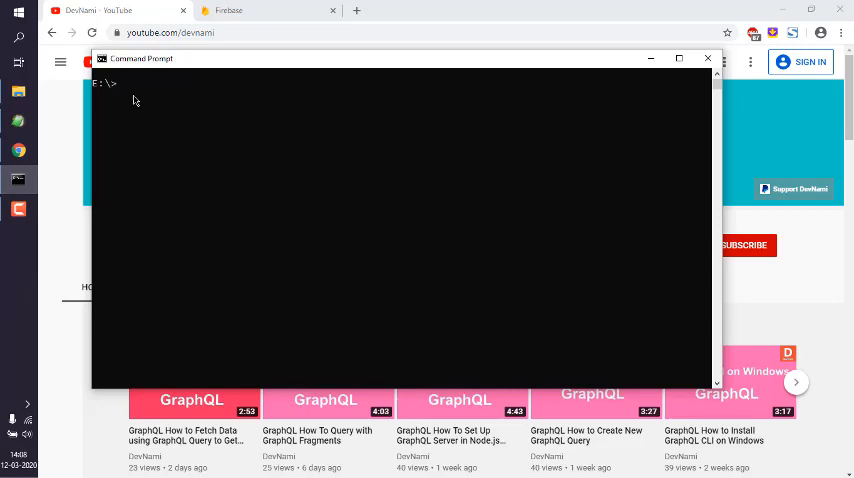
Write out 'npm install -g firebase-tools' at the E: prompt, then start erasing it unrun
text(npm install -g)
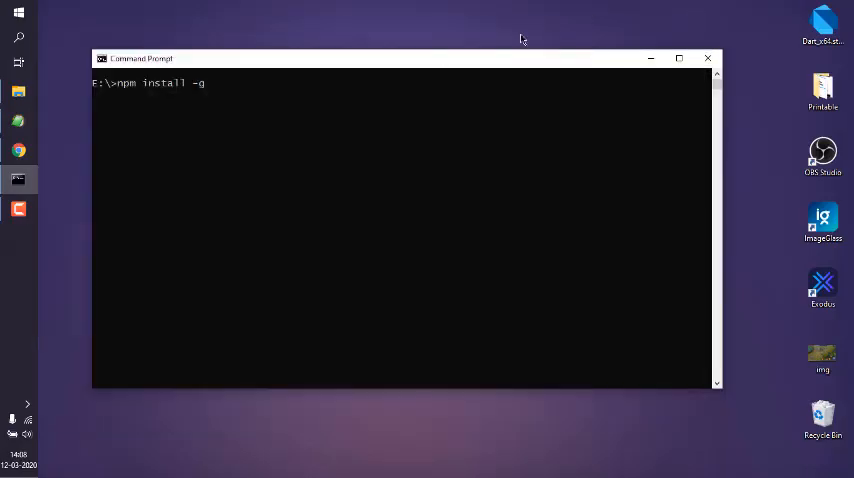
text(firebas)
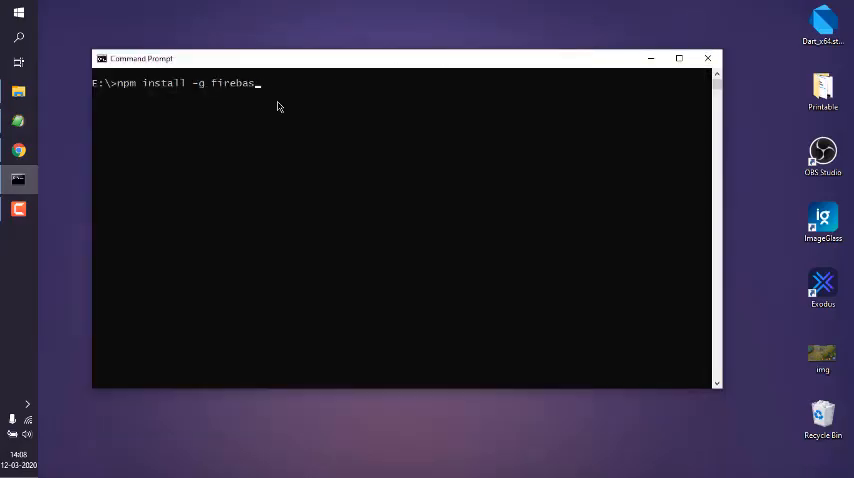
text(e-tools)
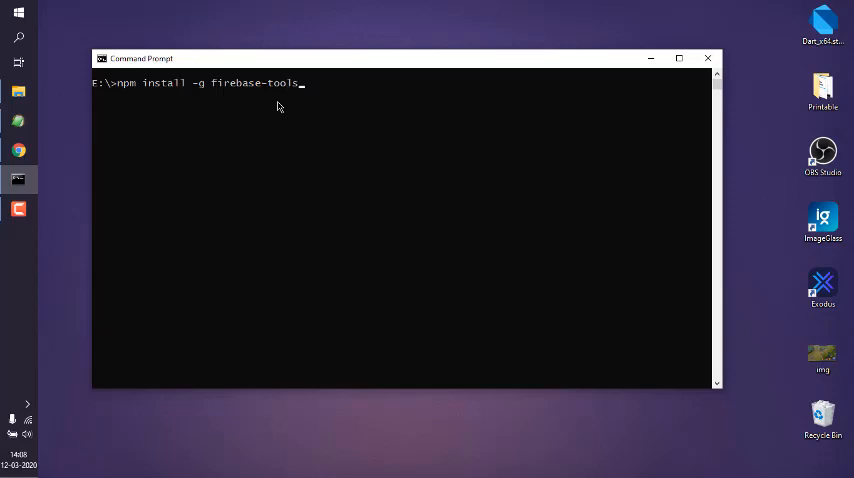
key(Backspace)
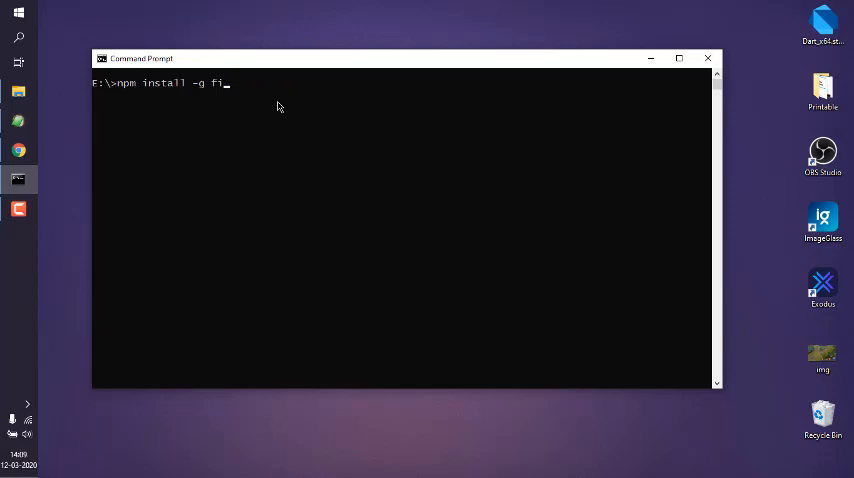
Show the 'yarn global add firebase-tools' alternative, then erase it and begin 'firebase login'
text(yarn global add)
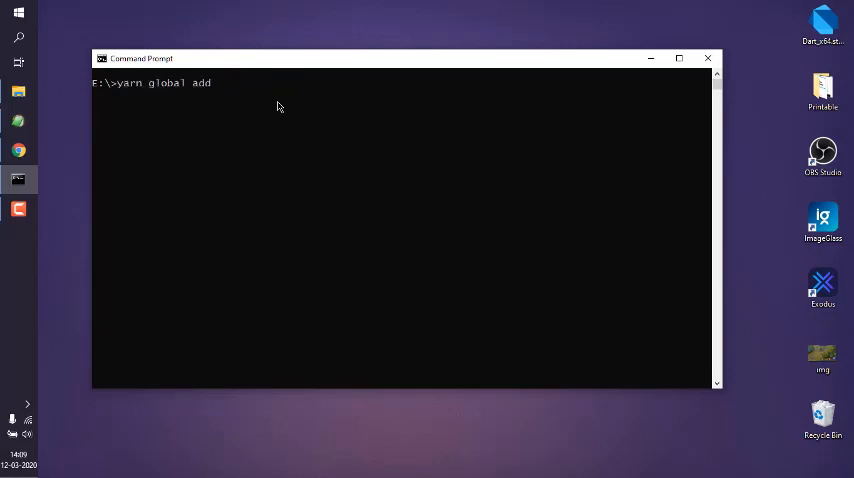
text(firebase-)
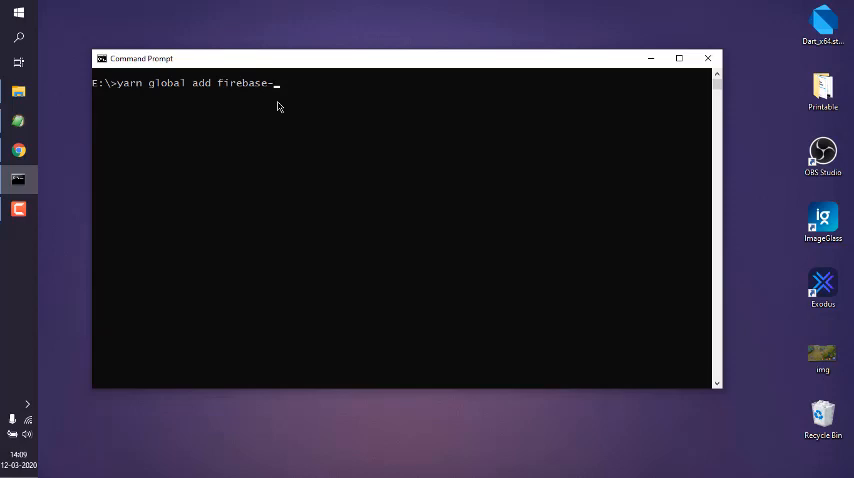
text(tools)
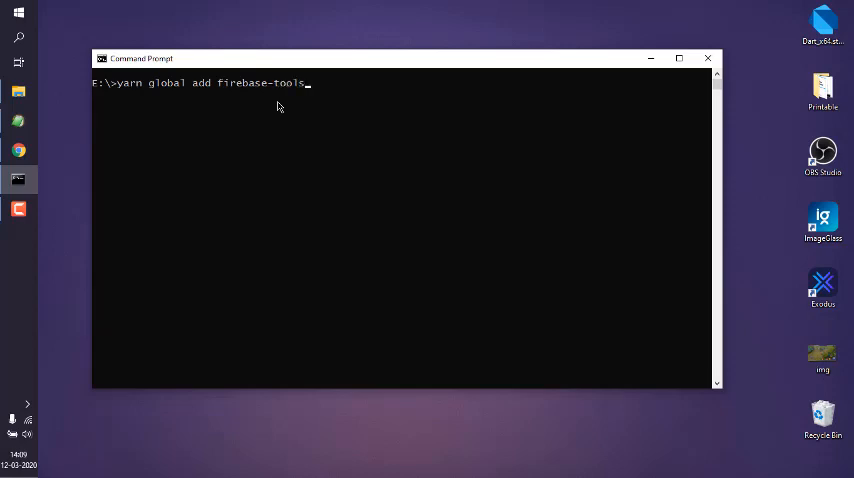
key(Backspace)
text(firebase lo)
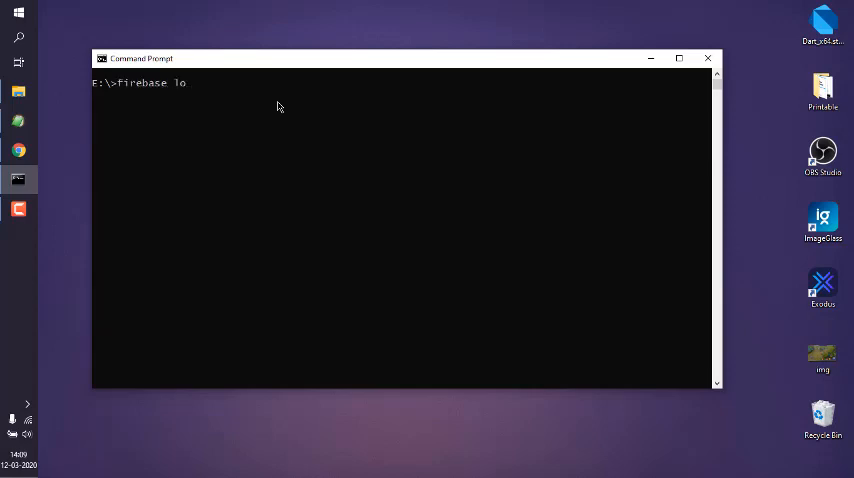
Run 'firebase login' and answer 'n' to decline usage and error reporting
text(gin)
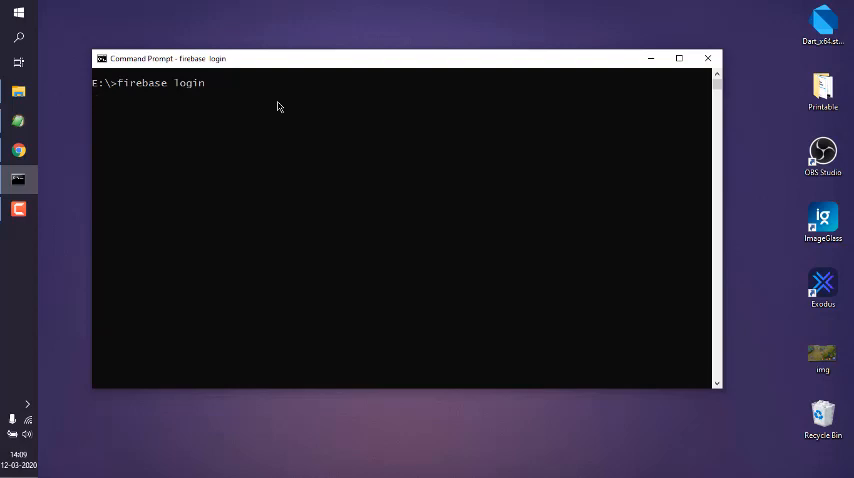
key(enter)
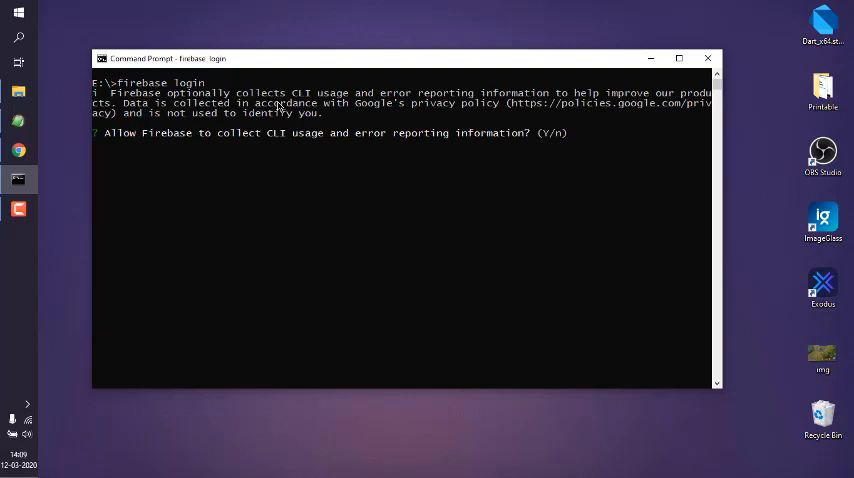
text(n)
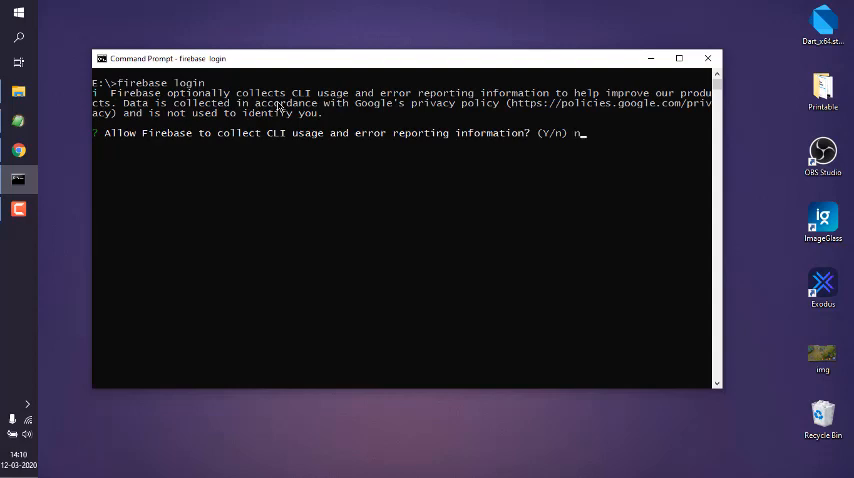
key(enter)
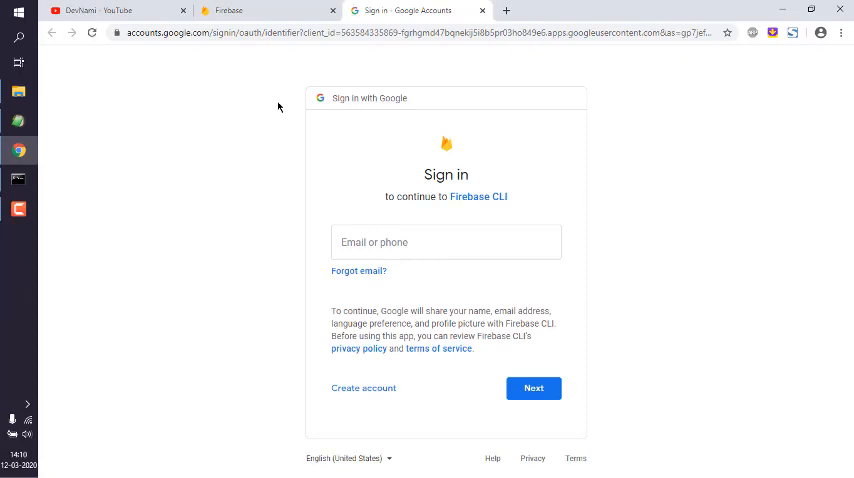
Sign in with the Google account and allow Firebase CLI access
click(533, 388)
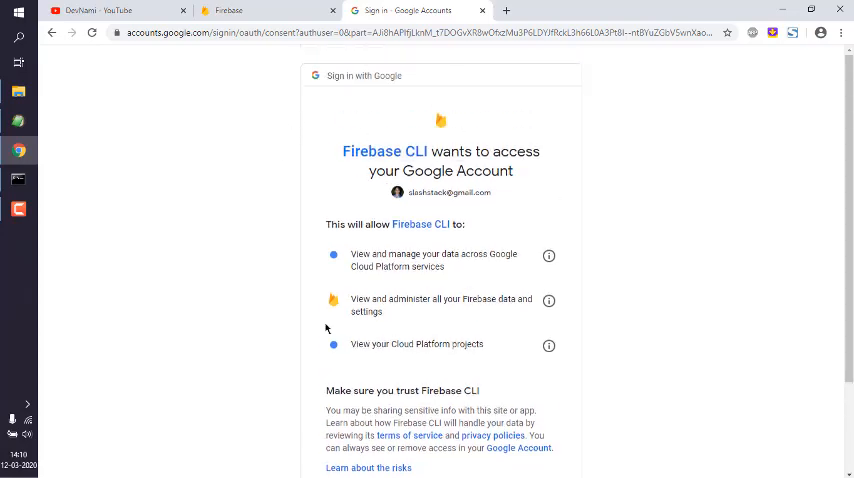
mouse_move(263, 286)
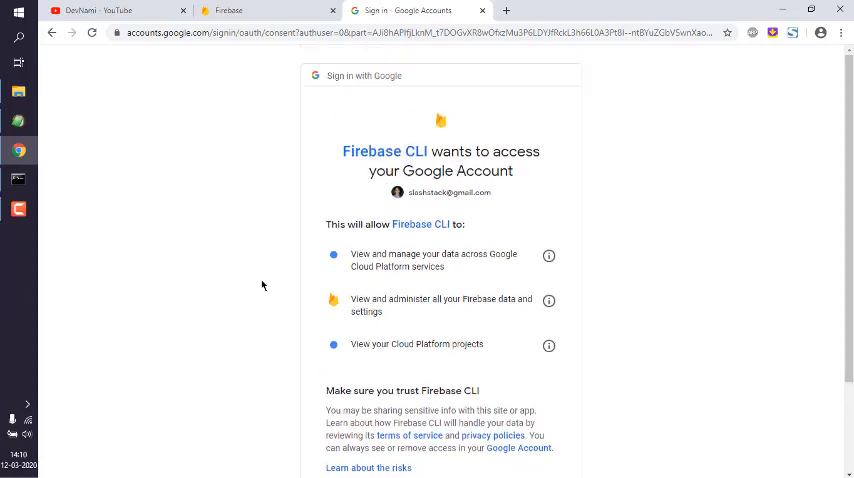
scroll(down, 3)
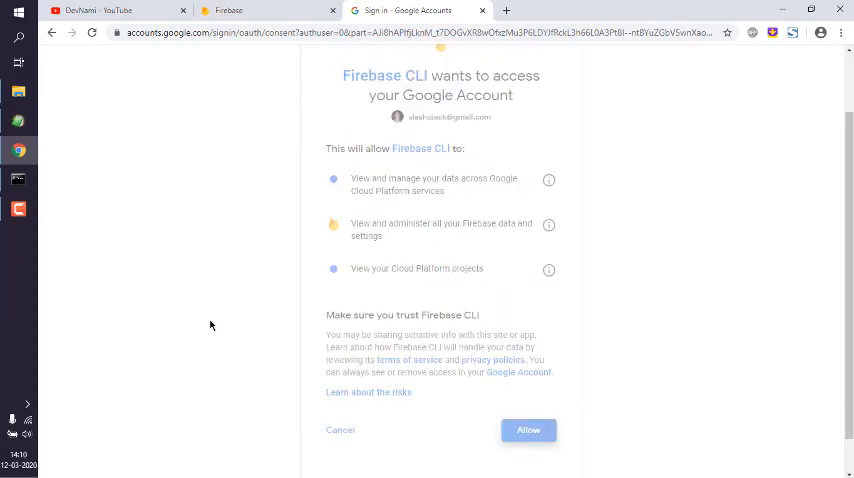
click(528, 429)
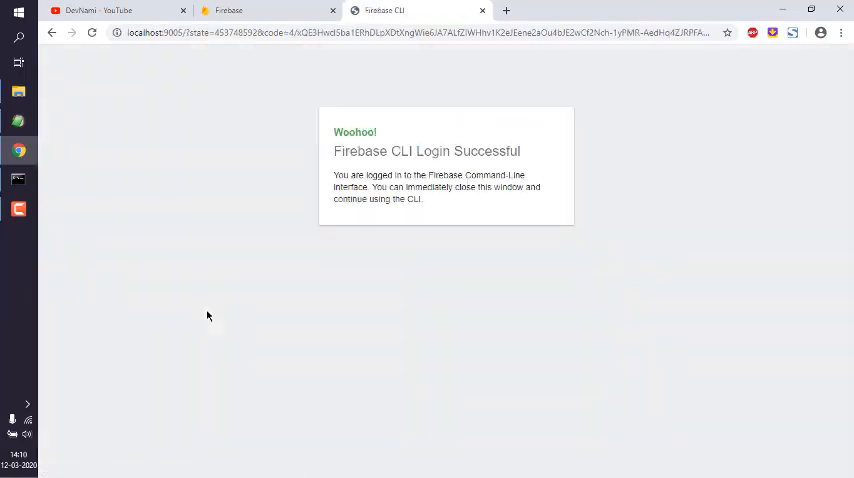